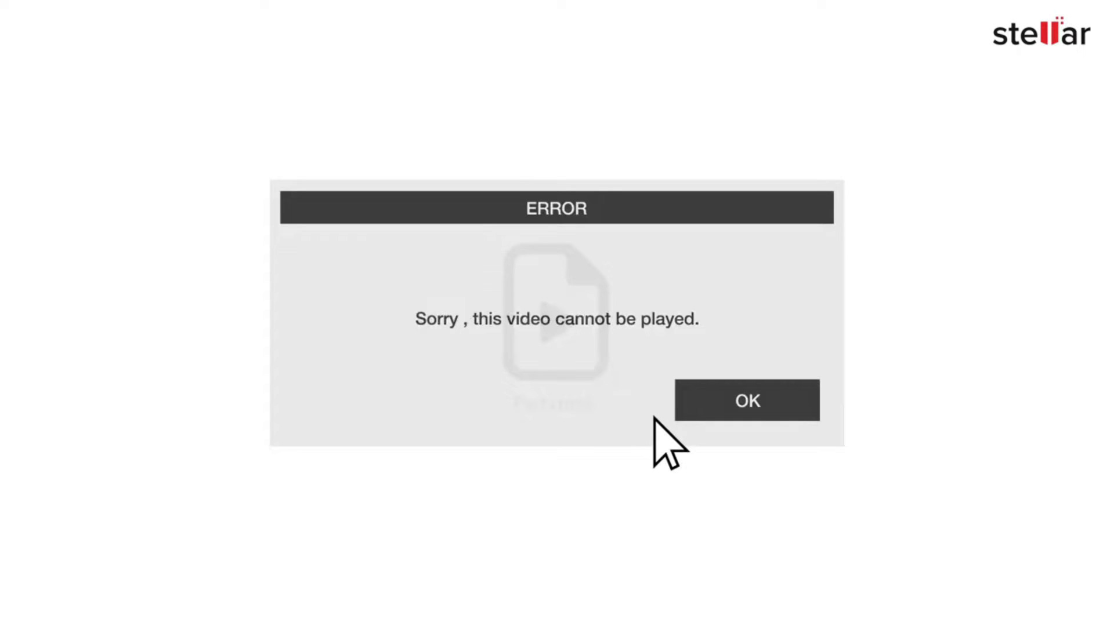
Step: Dismiss the 'Sorry, this video cannot be played' error with OK
{"action": "left_click", "coordinate": [746, 401]}
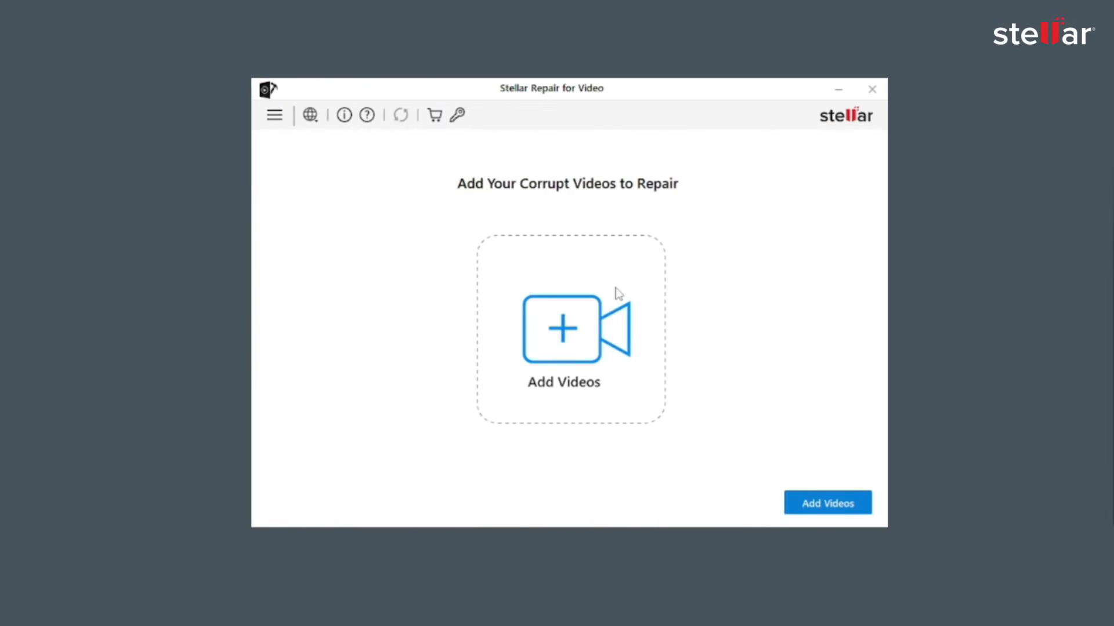
{"action": "mouse_move", "coordinate": [595, 313]}
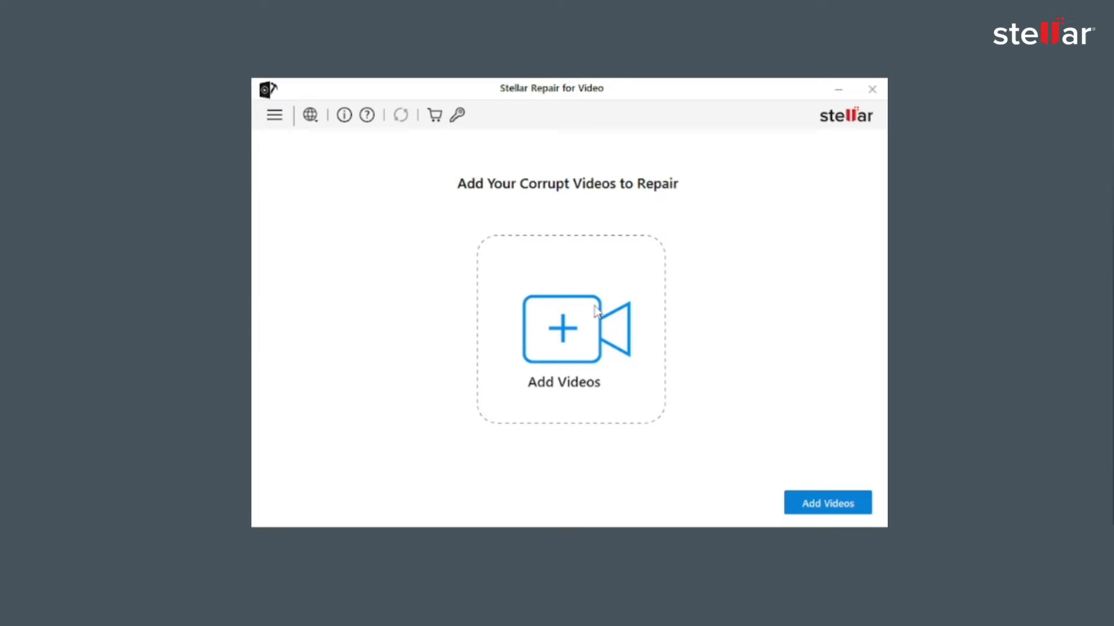
Step: Add the five corrupt MP4 and MOV videos from Desktop > Videos to the repair list
{"action": "left_click", "coordinate": [564, 329]}
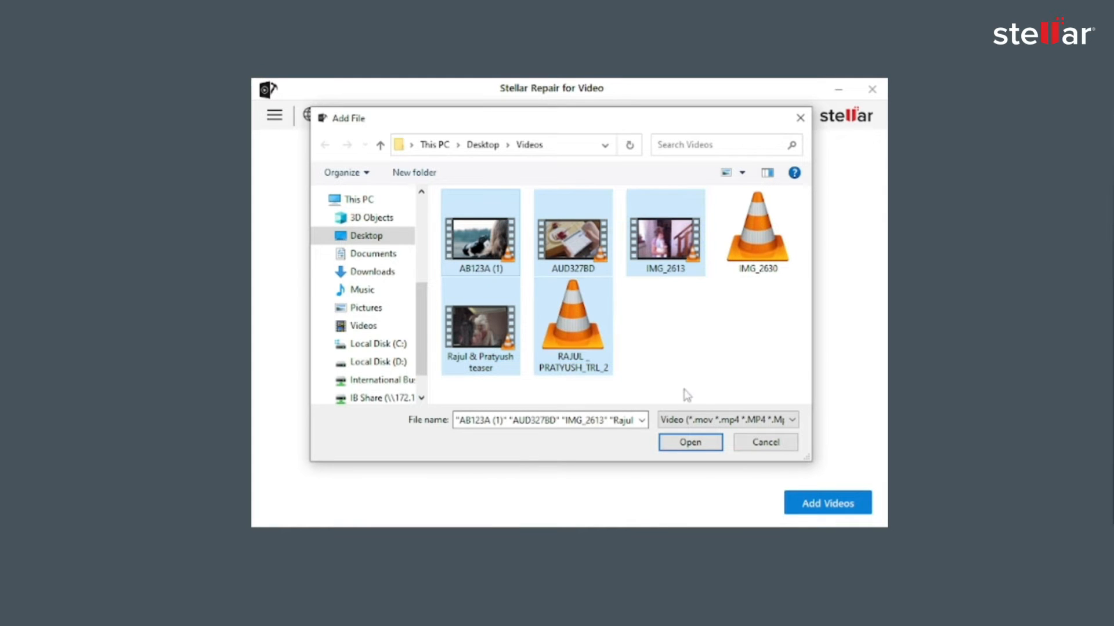
{"action": "left_click", "coordinate": [688, 442]}
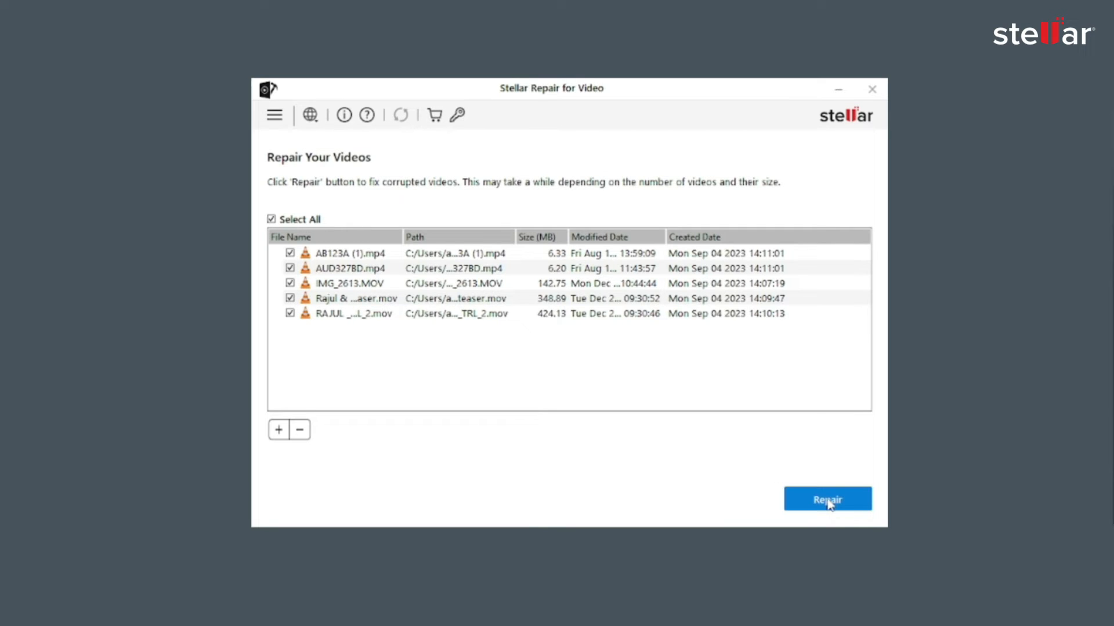
Step: Repair the listed videos and acknowledge completion, leaving two MOV files awaiting advanced repair
{"action": "left_click", "coordinate": [827, 499]}
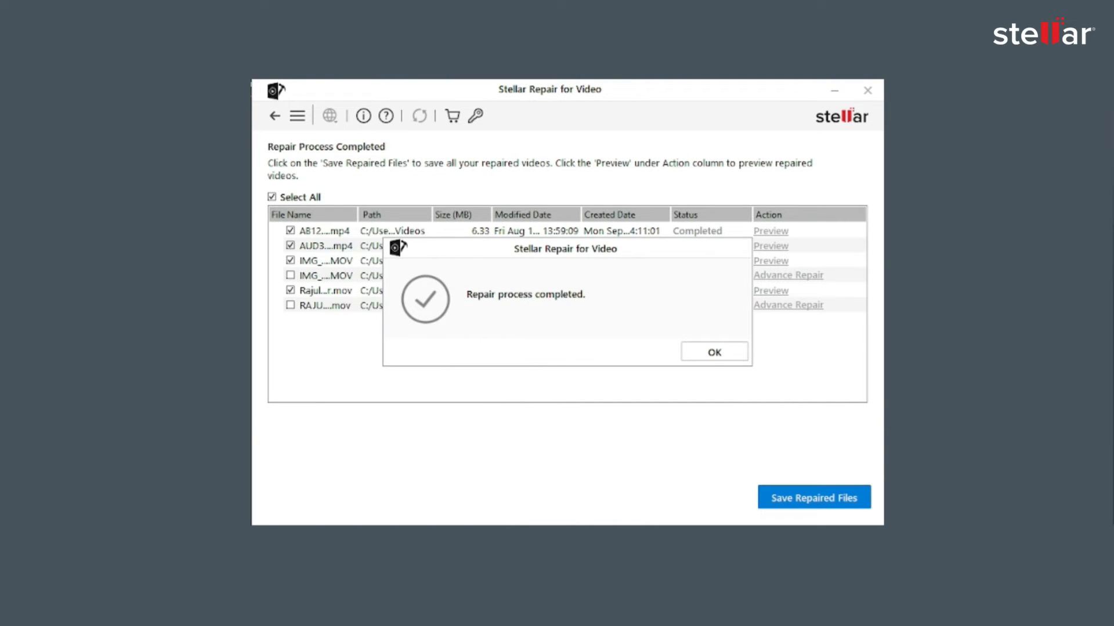
{"action": "left_click", "coordinate": [713, 352]}
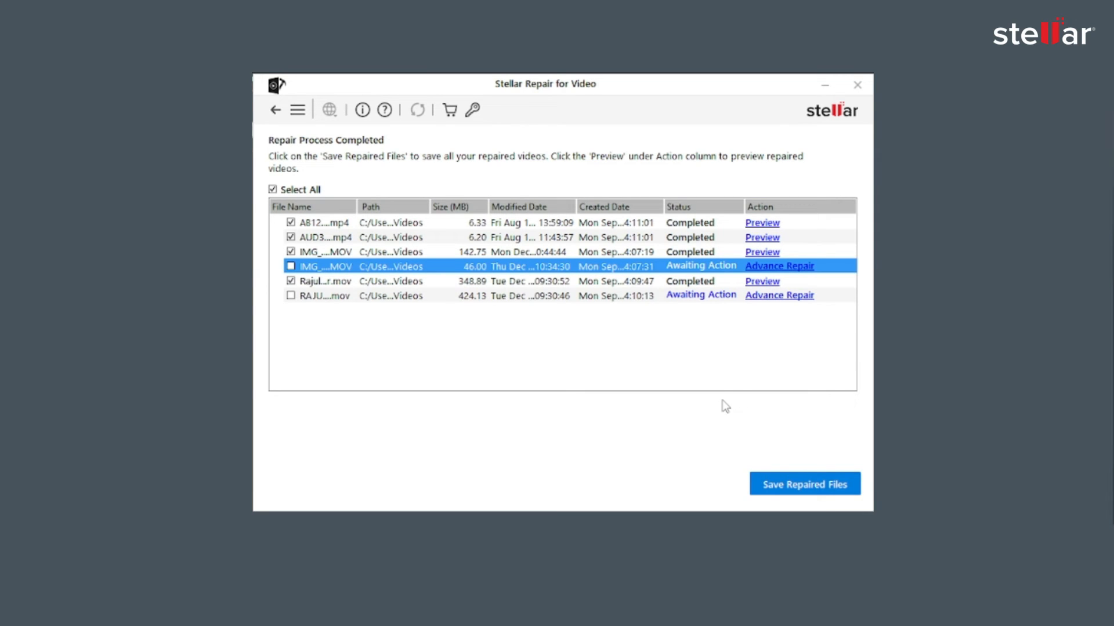
{"action": "mouse_move", "coordinate": [779, 296]}
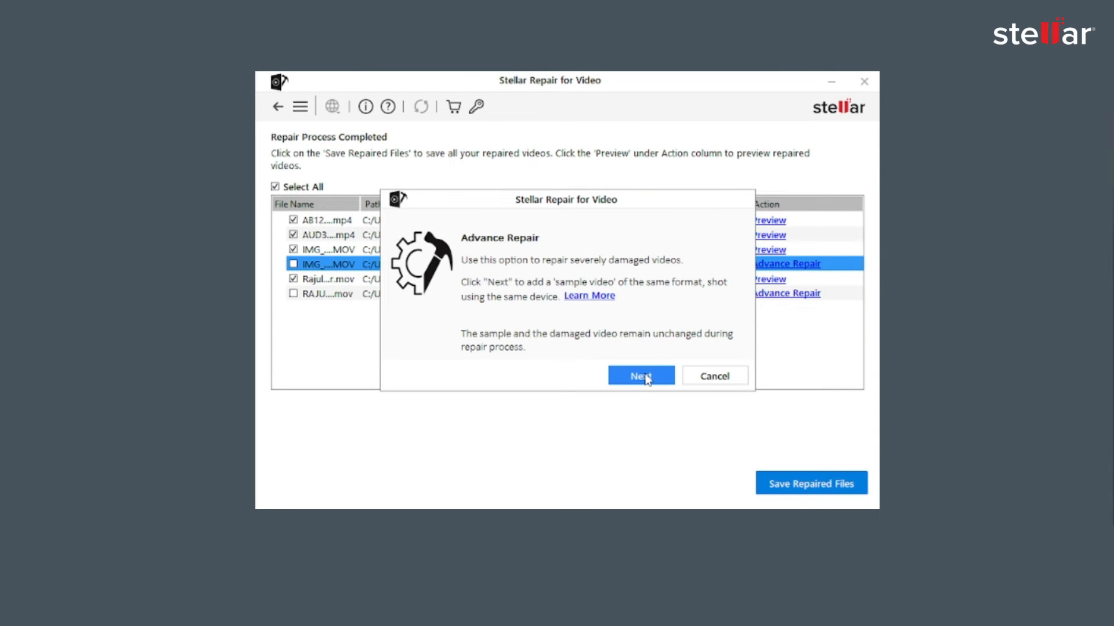
Step: Continue the Advance Repair dialog for the 46 MB IMG video to the sample video step
{"action": "left_click", "coordinate": [640, 376]}
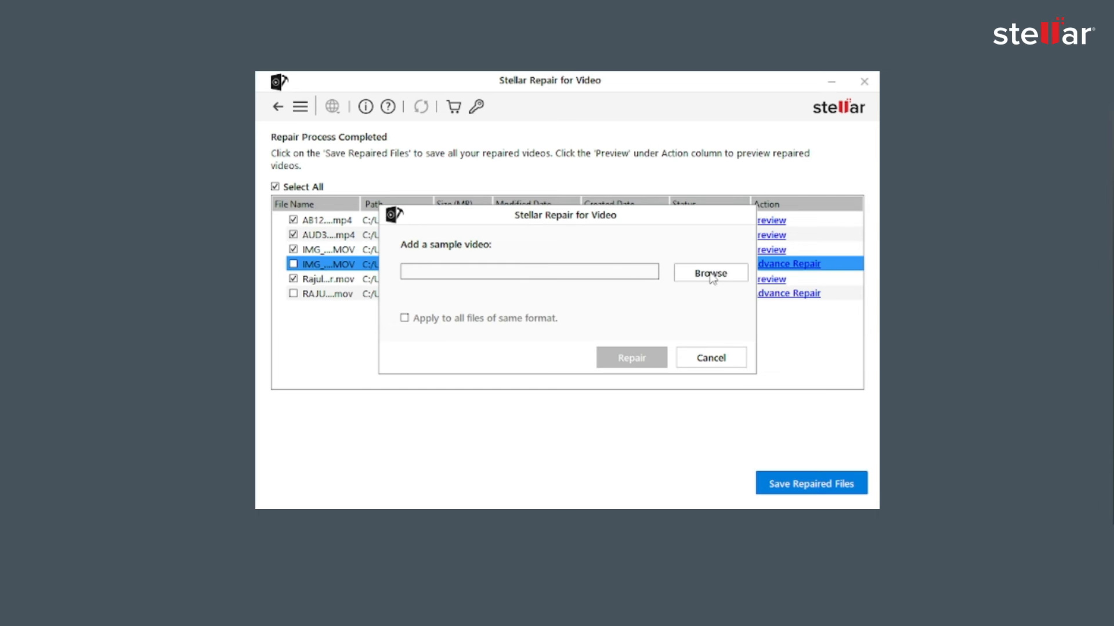
Step: Run advanced repair on the damaged MOV files using DSC_2989.MOV as the sample video
{"action": "left_click", "coordinate": [710, 272]}
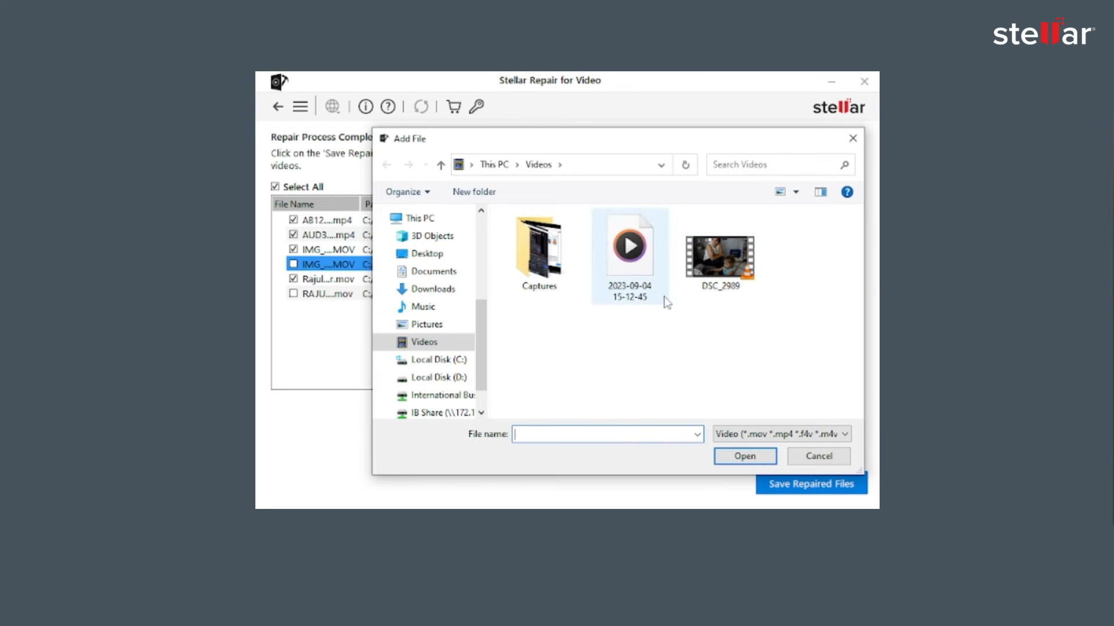
{"action": "left_click", "coordinate": [719, 251]}
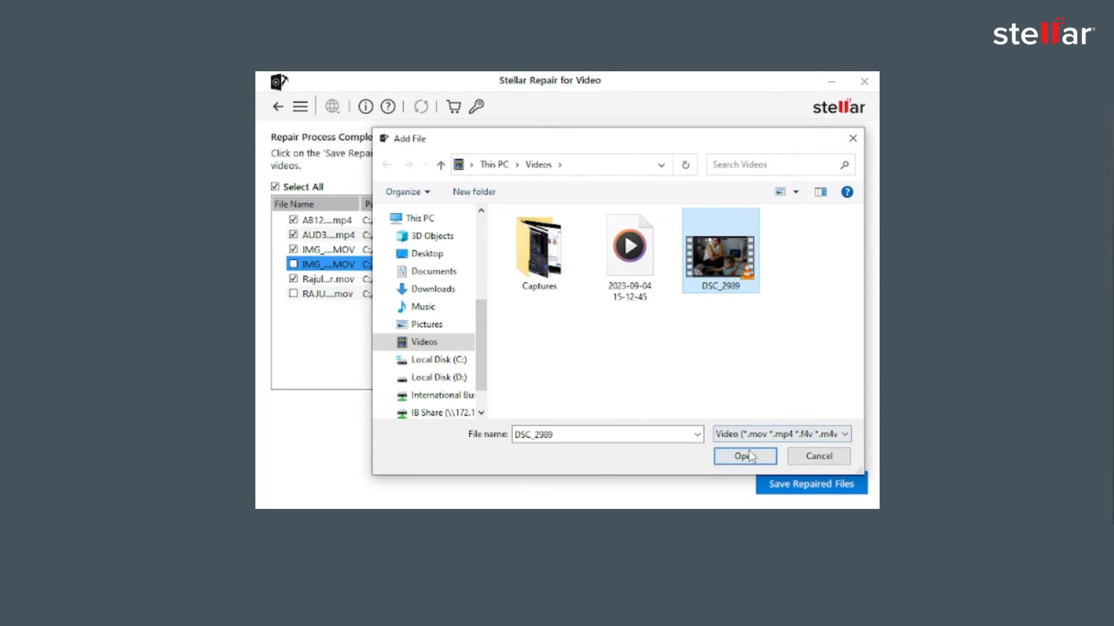
{"action": "left_click", "coordinate": [744, 455]}
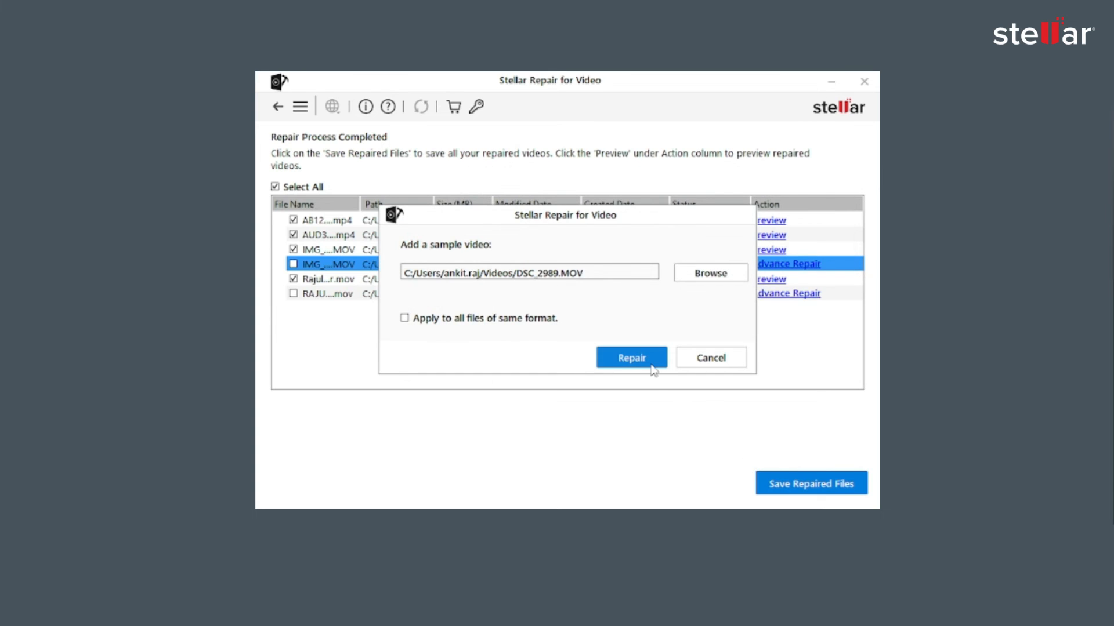
{"action": "left_click", "coordinate": [630, 358]}
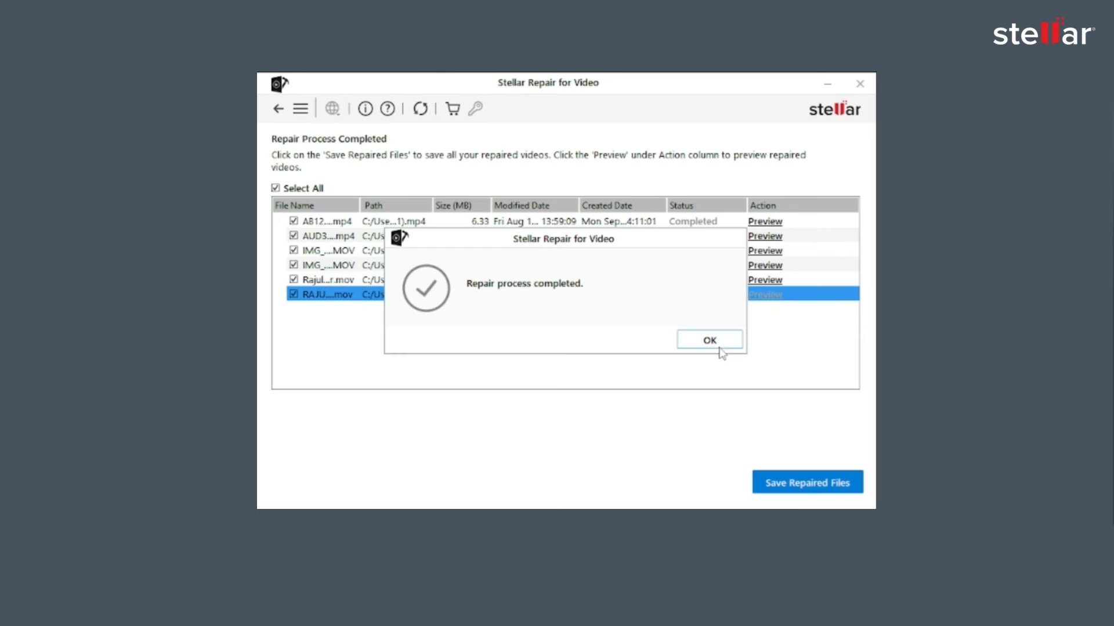
Step: Acknowledge advanced repair completion and save the repaired videos to a custom destination folder
{"action": "left_click", "coordinate": [707, 340]}
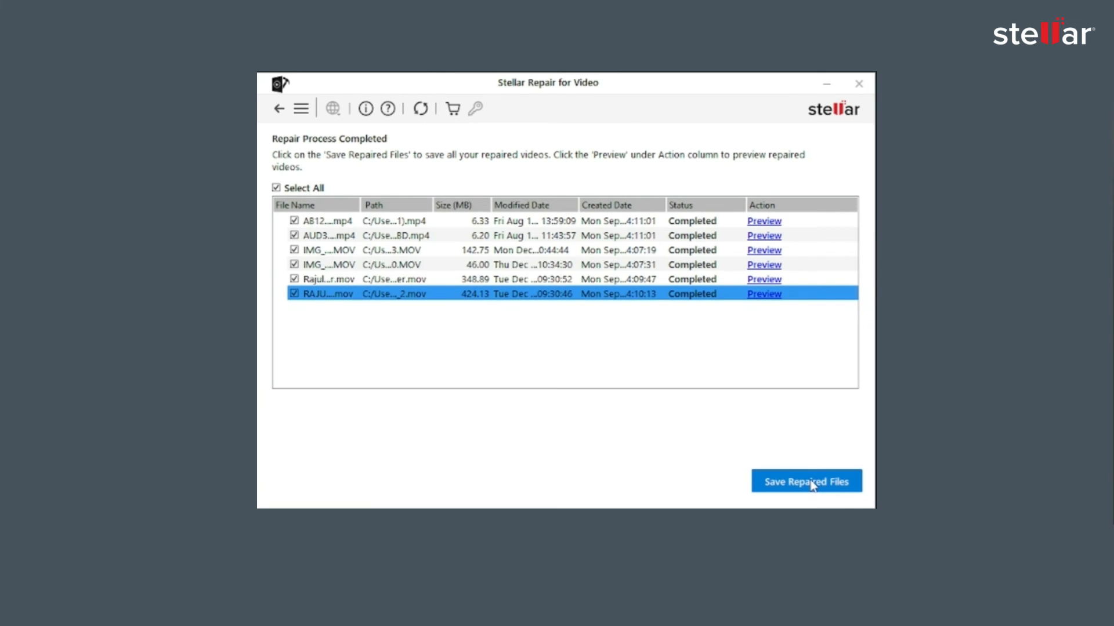
{"action": "left_click", "coordinate": [805, 480]}
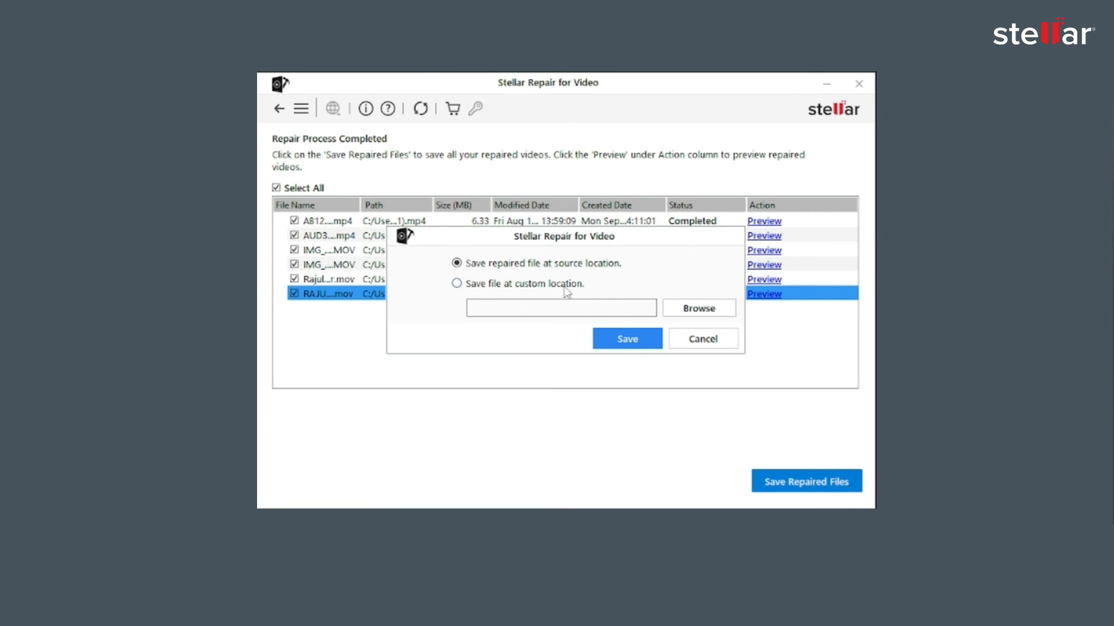
{"action": "left_click", "coordinate": [457, 283]}
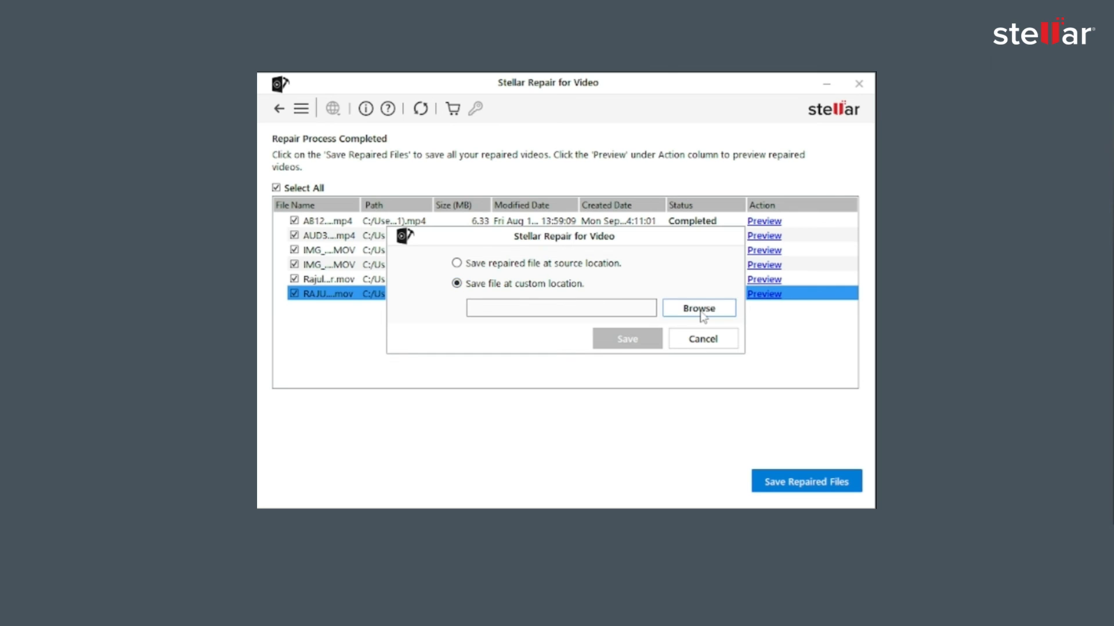
{"action": "left_click", "coordinate": [626, 338]}
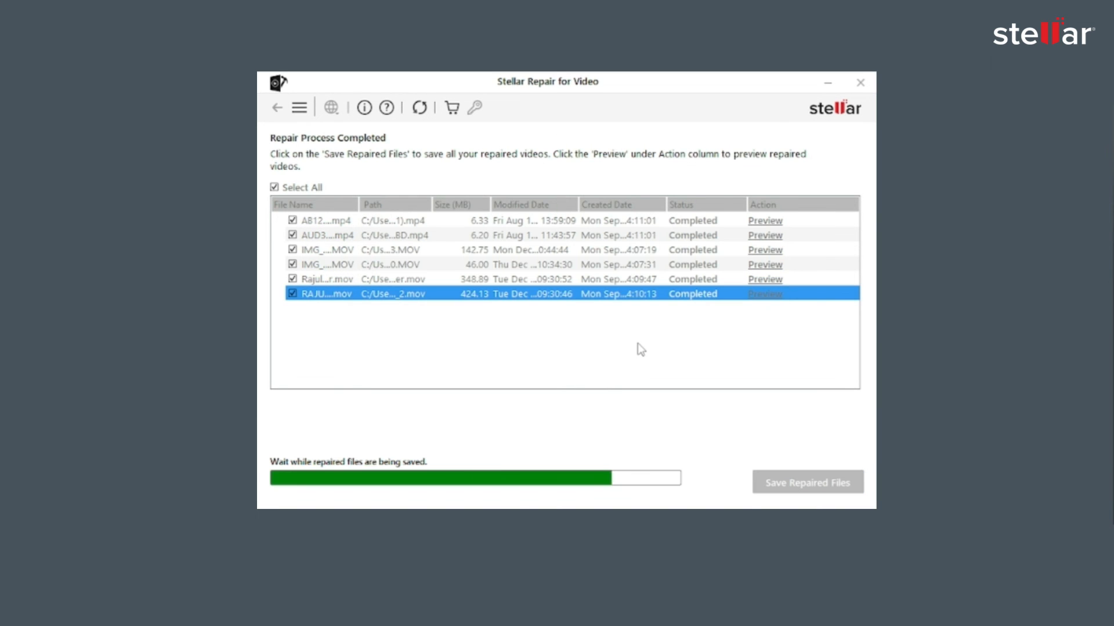